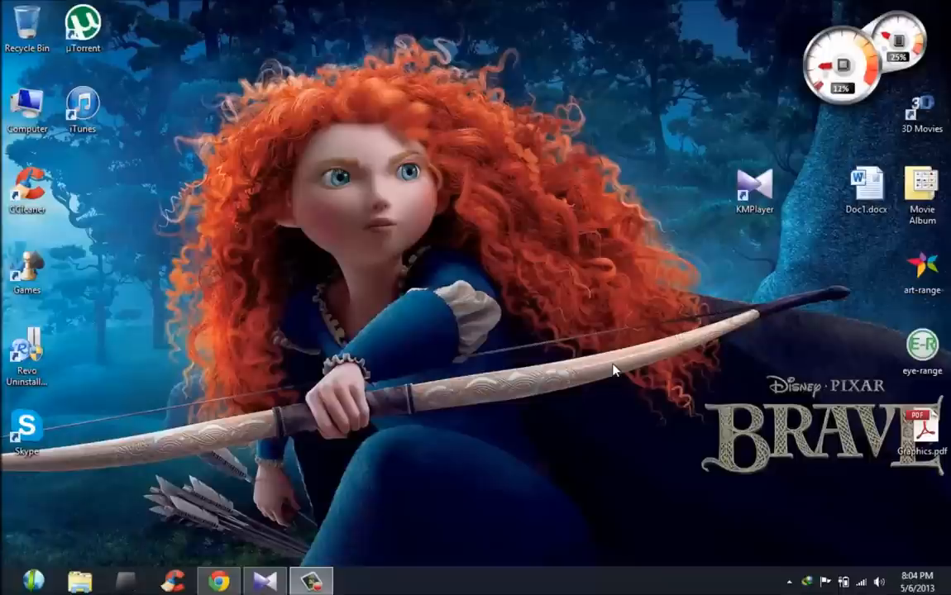
{"action": "mouse_move", "coordinate": [476, 401]}
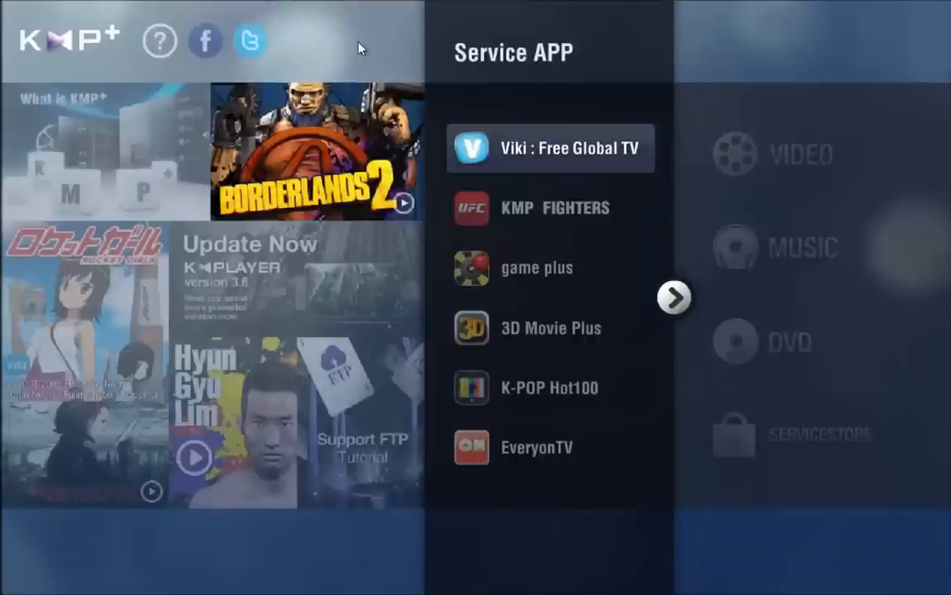
Bring up KMPlayer's main context menu from the KMP+ home screen.
{"action": "right_click", "coordinate": [360, 47]}
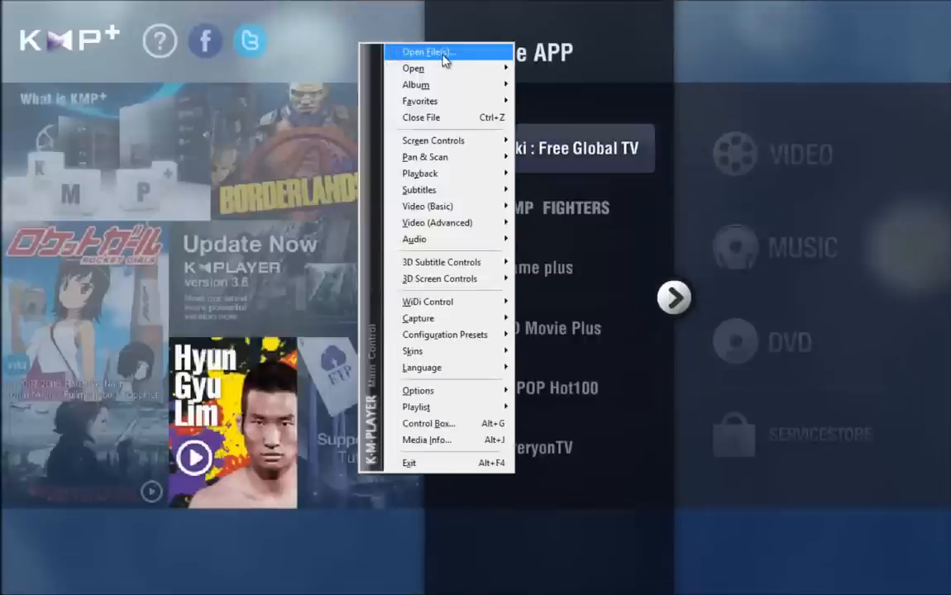
Choose Open File(s) and show the video files in the 3D Movies folder.
{"action": "left_click", "coordinate": [428, 51]}
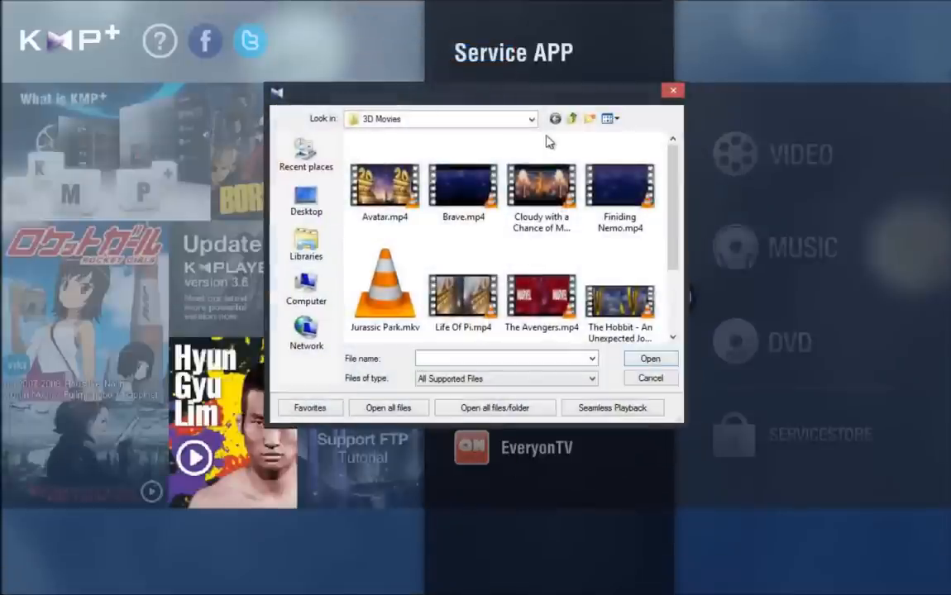
{"action": "left_click", "coordinate": [531, 118]}
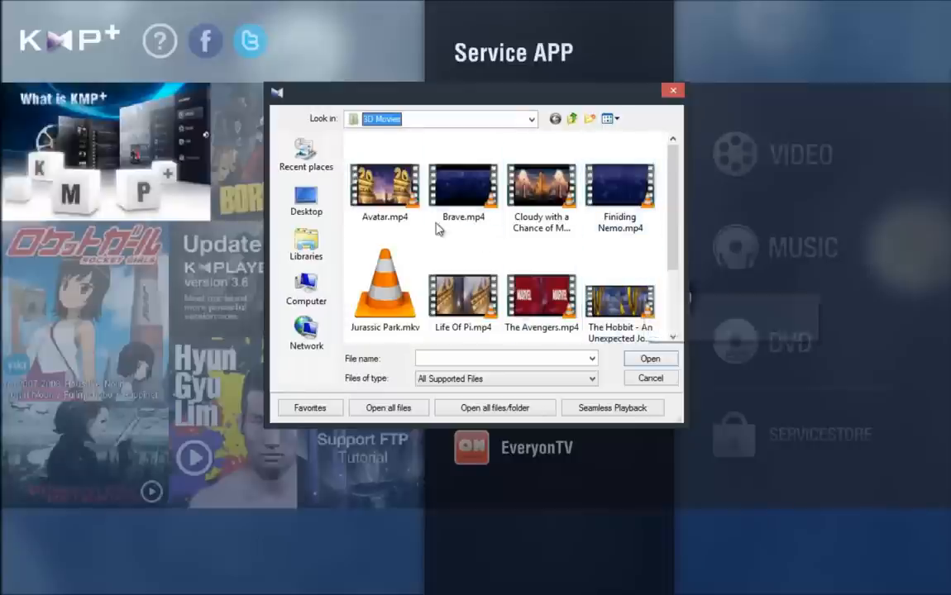
Open Avatar.mp4 from the 3D Movies folder to play it in side-by-side 3D.
{"action": "double_click", "coordinate": [384, 186]}
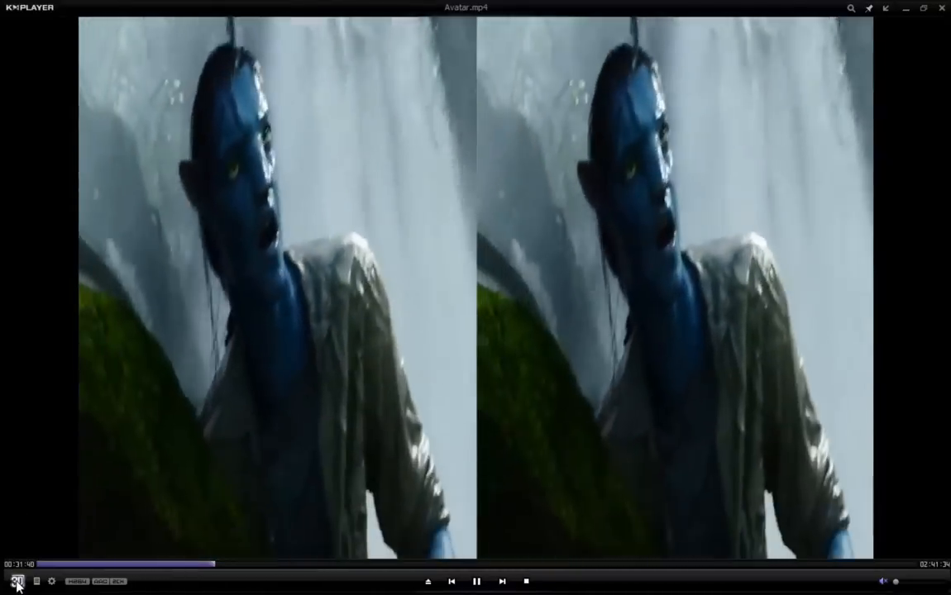